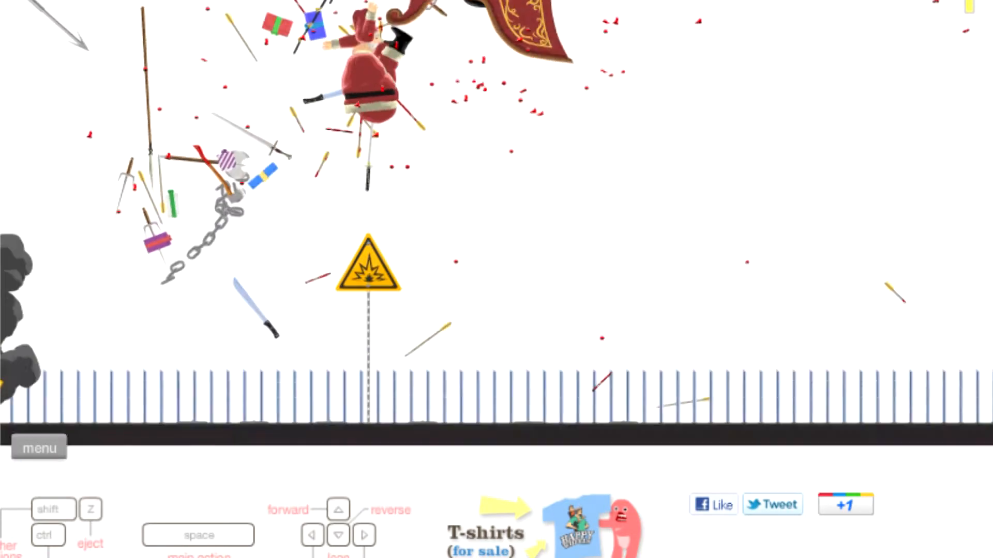
Exit the finished Funzone level back to the user-submitted levels list.
click(38, 448)
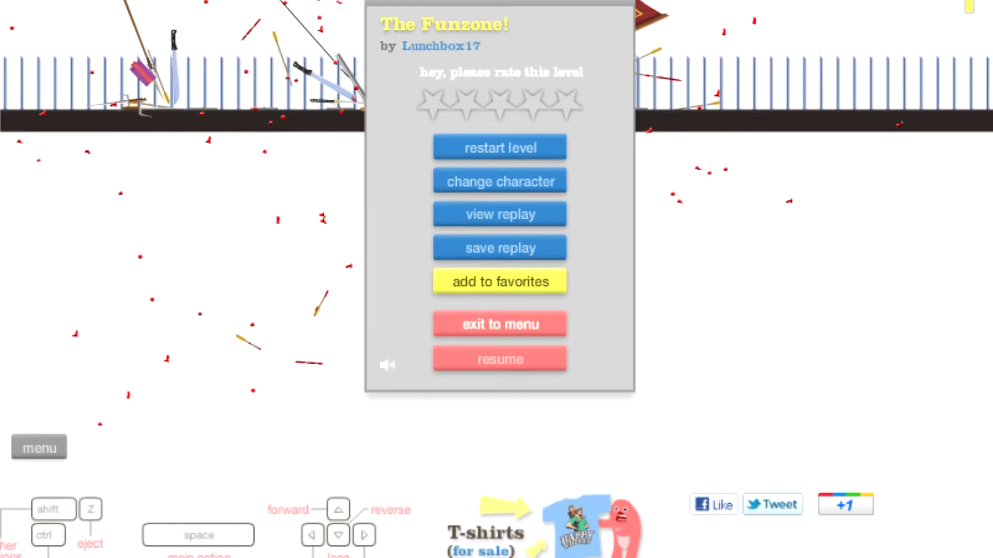
click(501, 323)
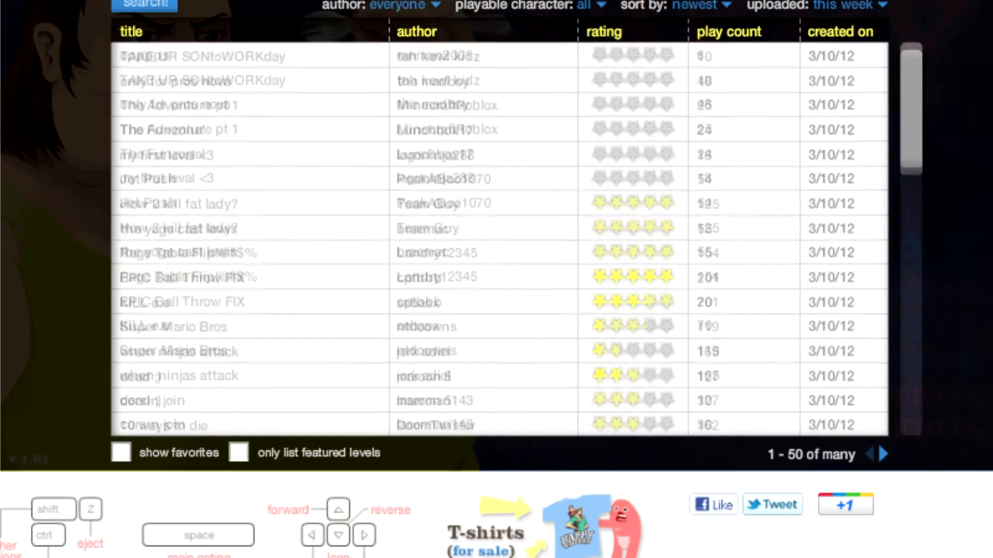
Find 'Rage Table Flip!@#$%' in the list and launch it with Play Now.
scroll(down, 3)
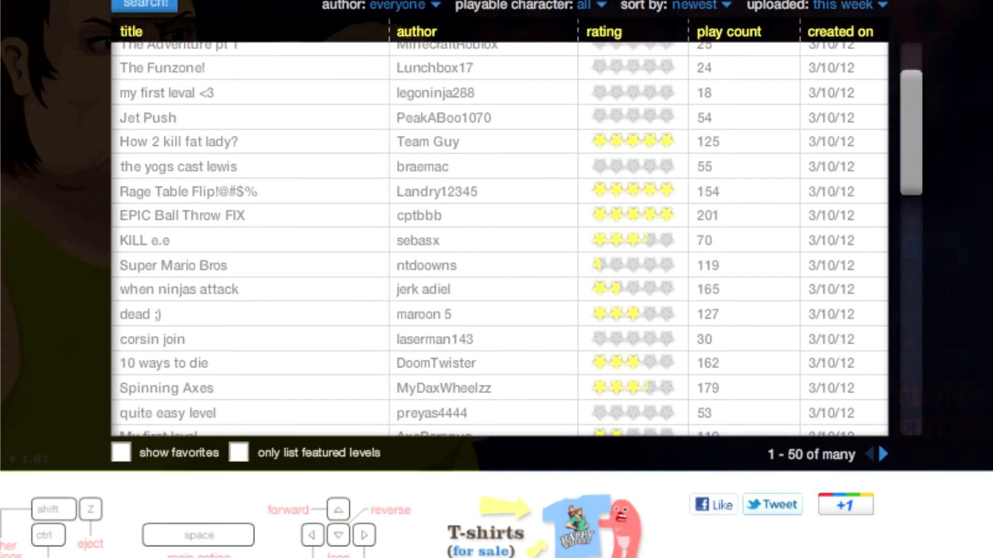
click(188, 192)
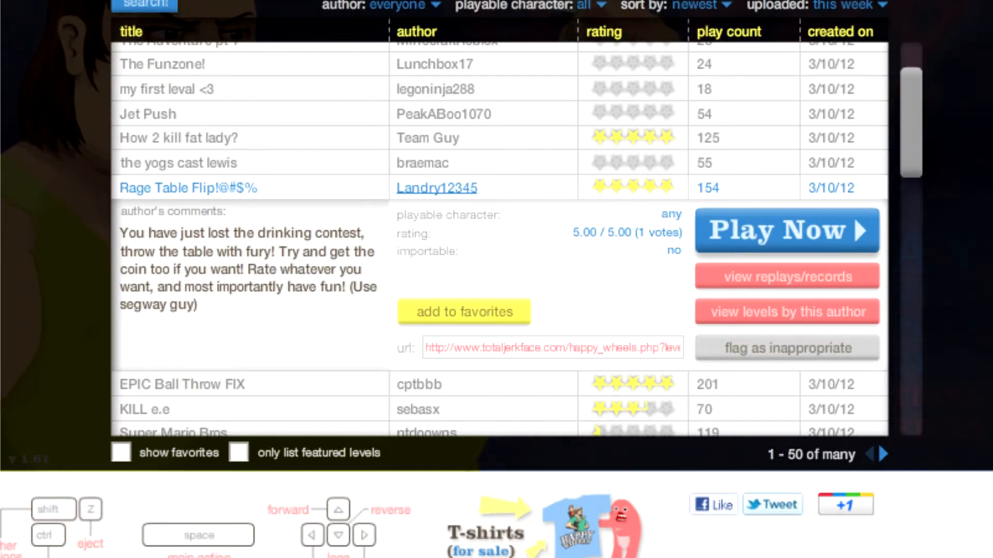
click(785, 231)
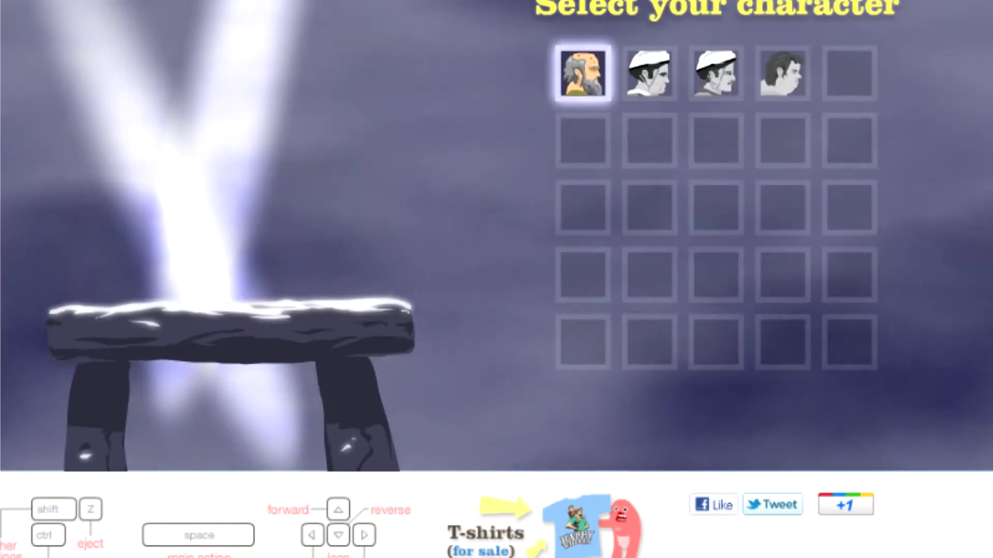
Play Rage Table Flip as the first character to a 23.40-second victory, then exit to the list.
click(579, 73)
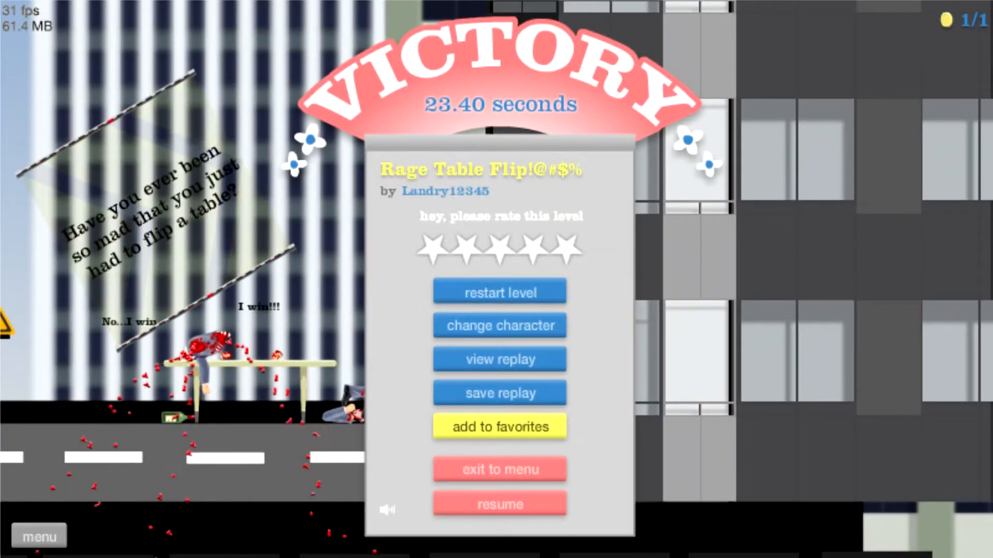
click(499, 291)
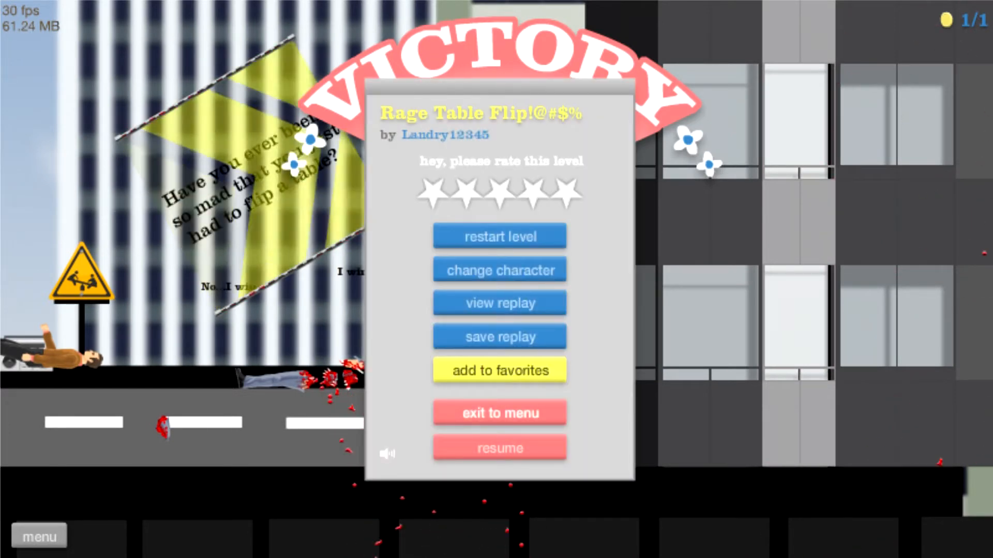
click(499, 412)
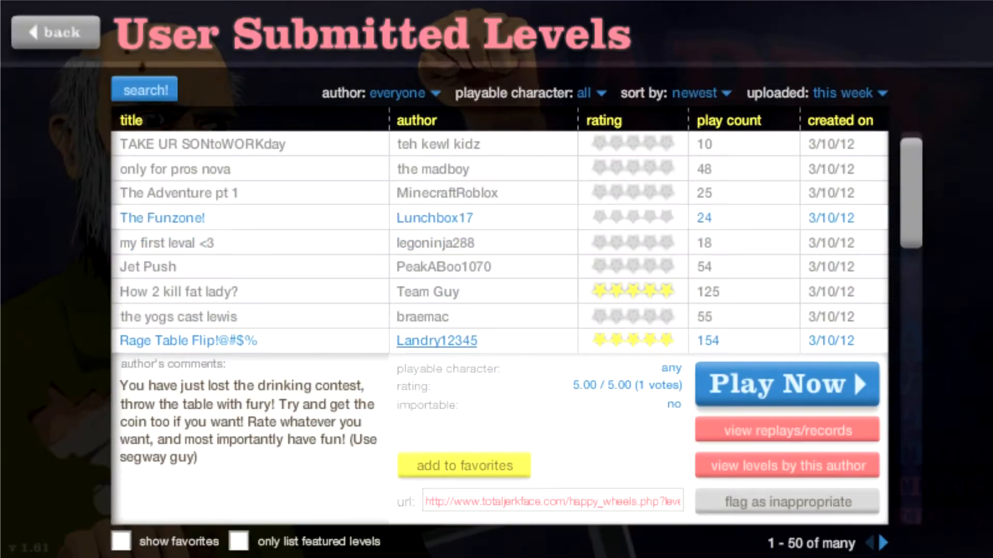
Scroll down the user-submitted level list toward EPIC Ball Throw FIX.
scroll(down, 3)
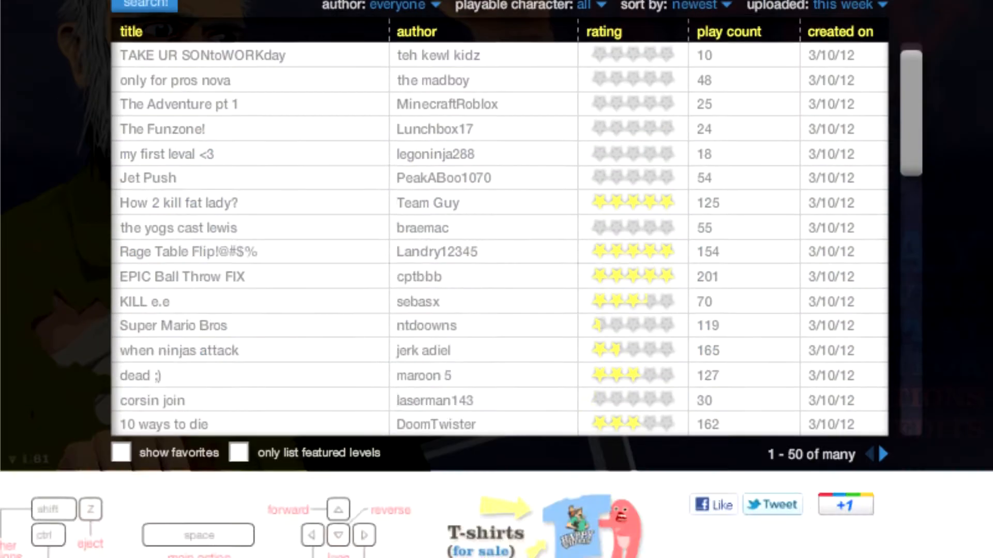
mouse_move(144, 302)
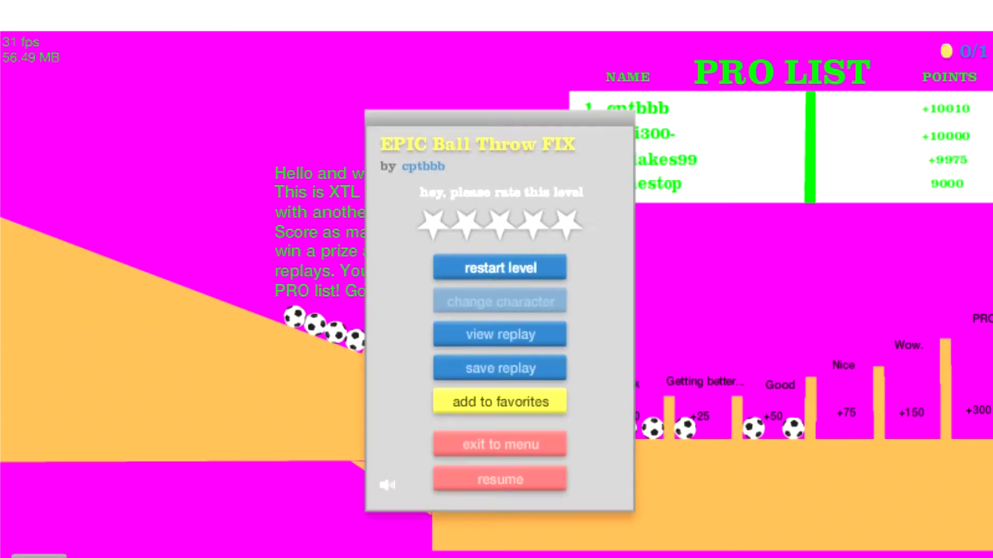
Restart EPIC Ball Throw FIX, replay it with the segway rider, and pause again.
click(500, 480)
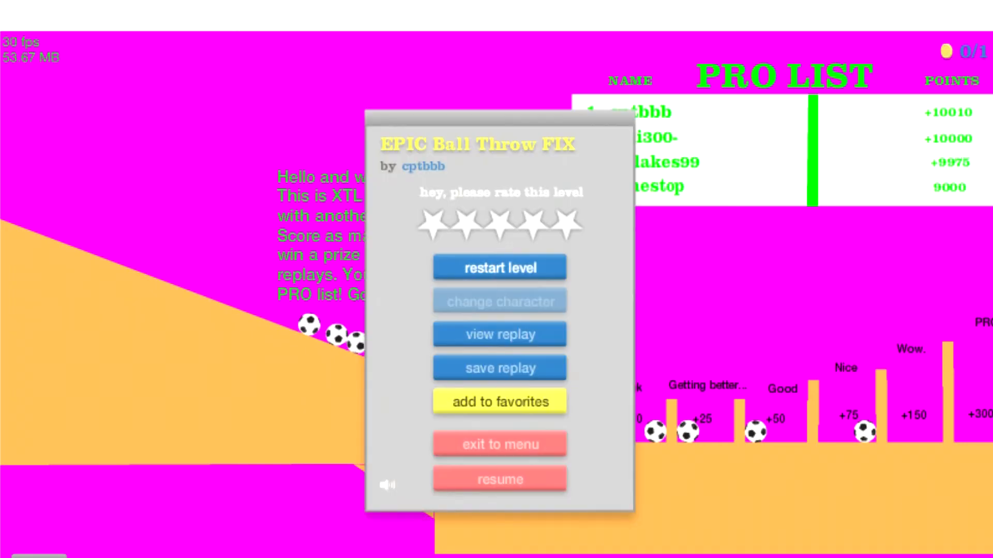
click(499, 480)
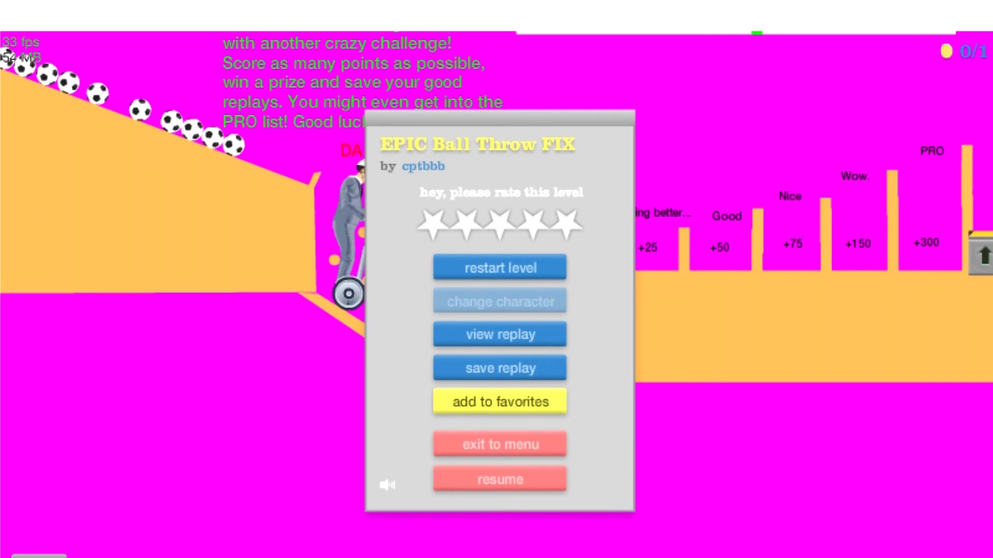
Exit the ball throw level, find Super Mario Bros in the list and start playing it.
click(499, 443)
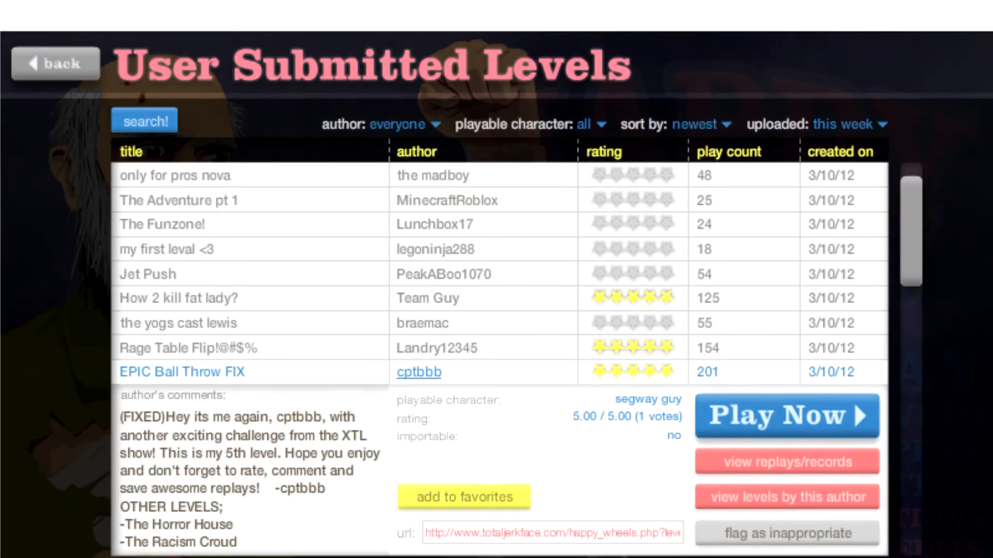
scroll(down, 3)
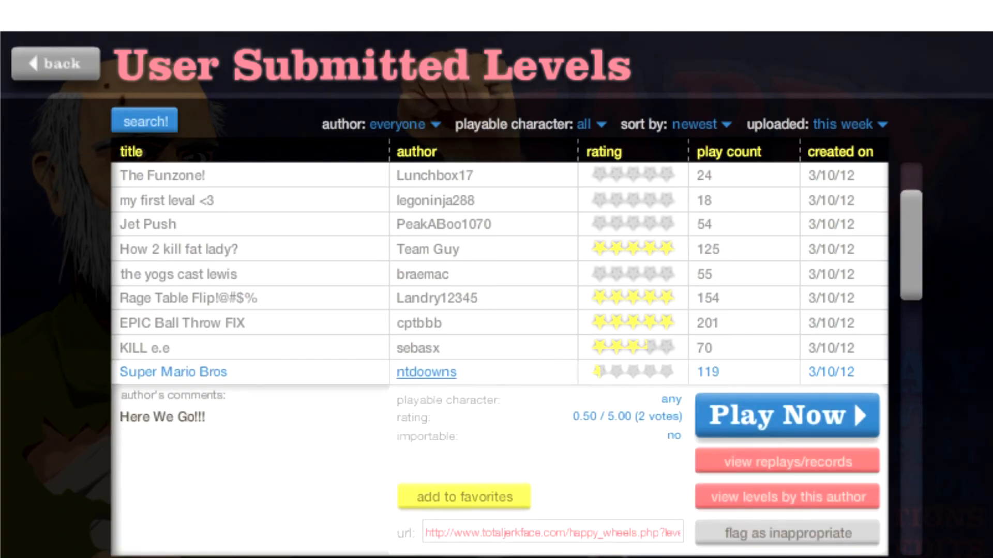
click(785, 416)
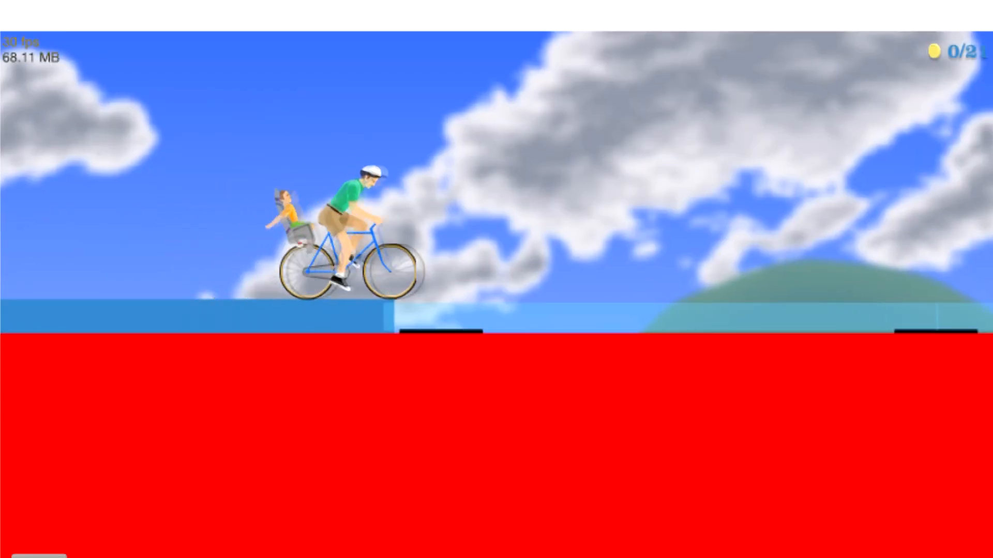